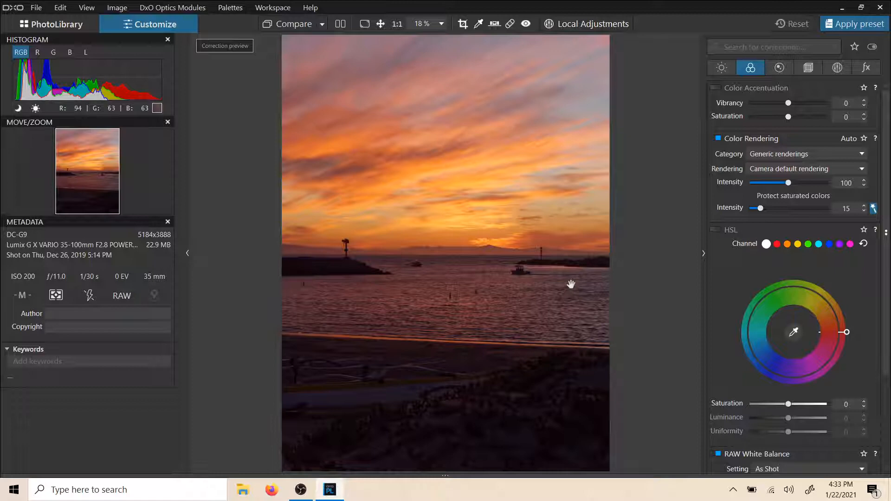
pyautogui.moveTo(687, 204)
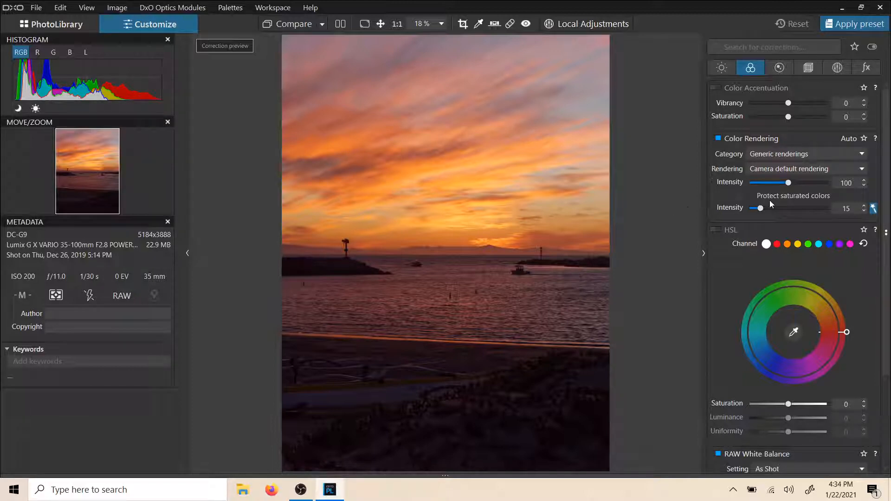
# - Show the Detail palette and scroll down to the denoising, Lens Sharpness and unsharp mask sections
pyautogui.scroll(-3)
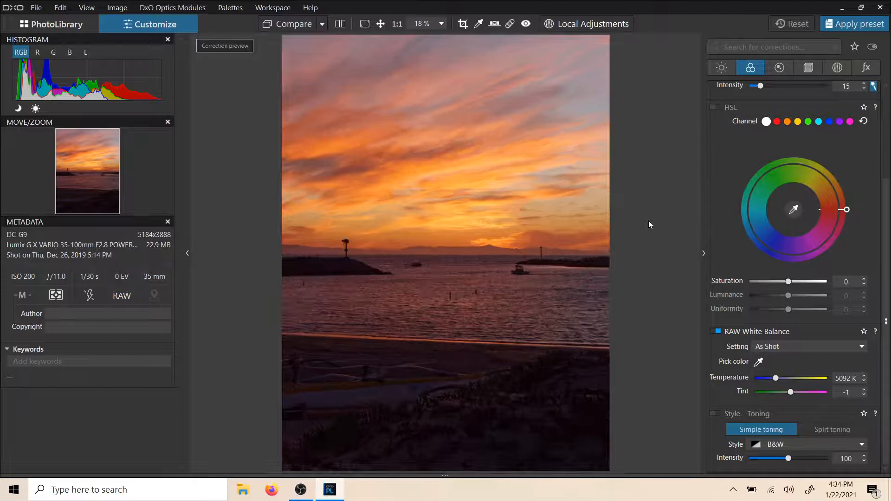
pyautogui.scroll(-3)
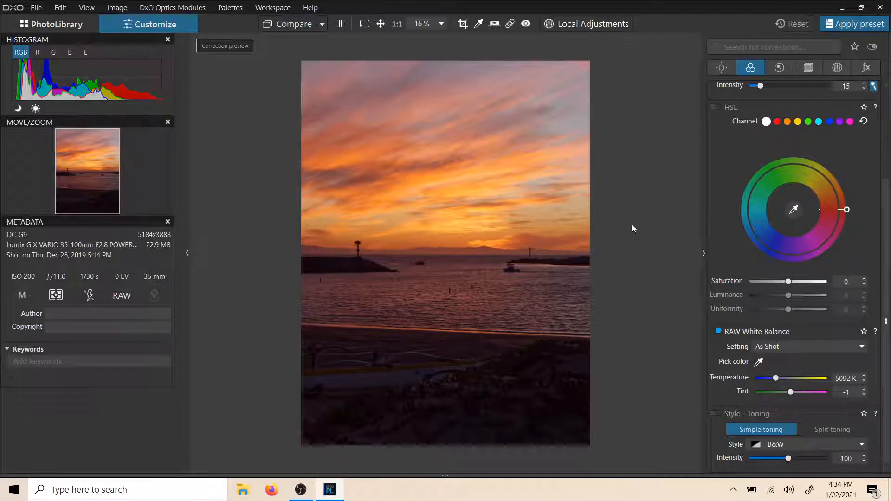
pyautogui.moveTo(688, 213)
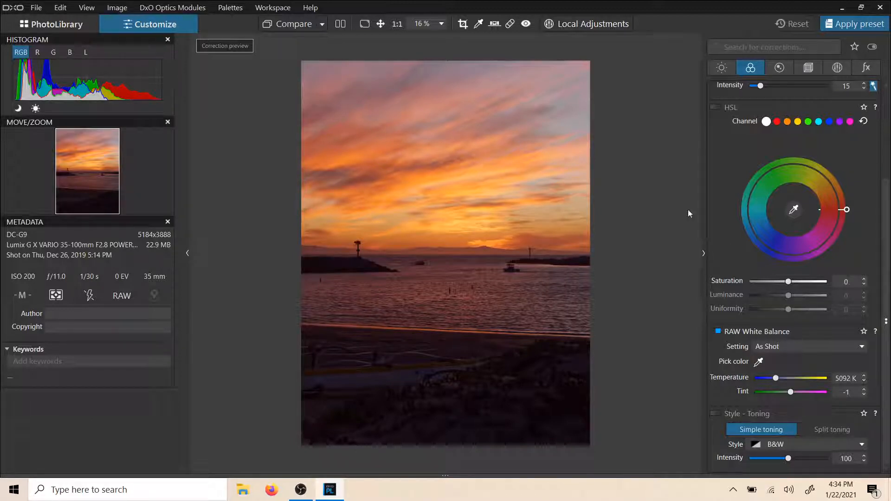
pyautogui.moveTo(756, 206)
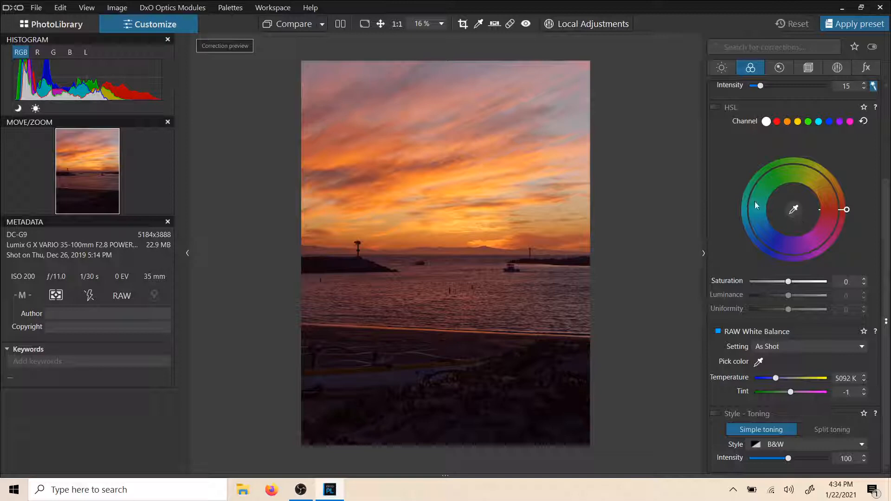
pyautogui.moveTo(618, 239)
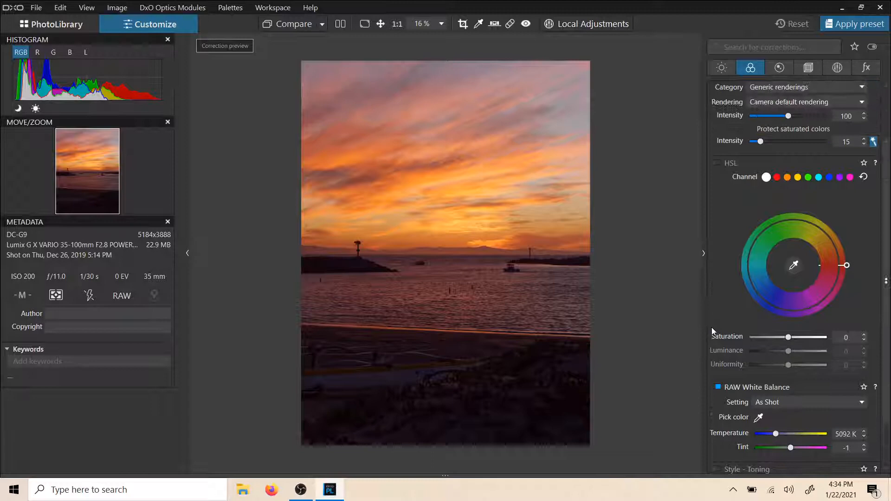
pyautogui.scroll(-3)
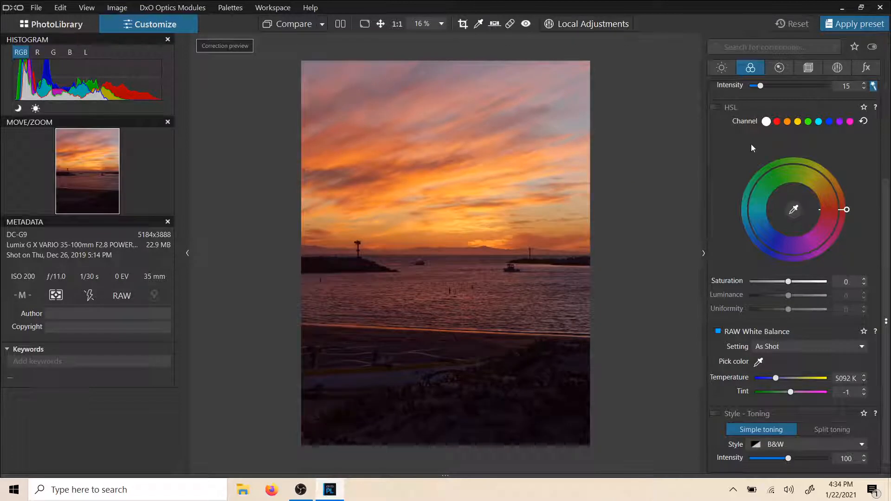
pyautogui.moveTo(724, 290)
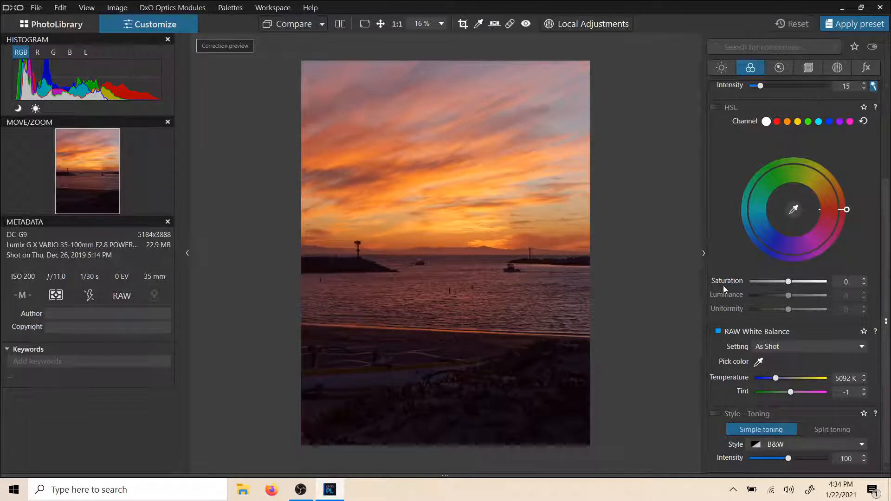
pyautogui.click(779, 68)
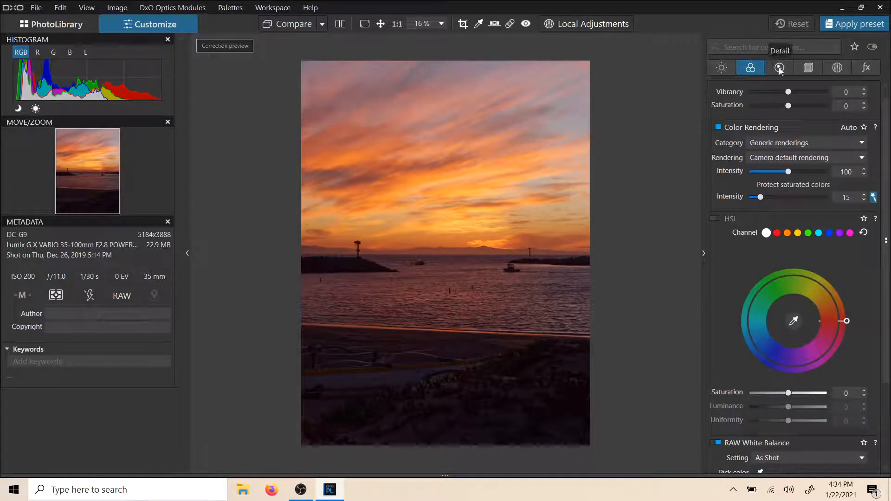
pyautogui.click(780, 68)
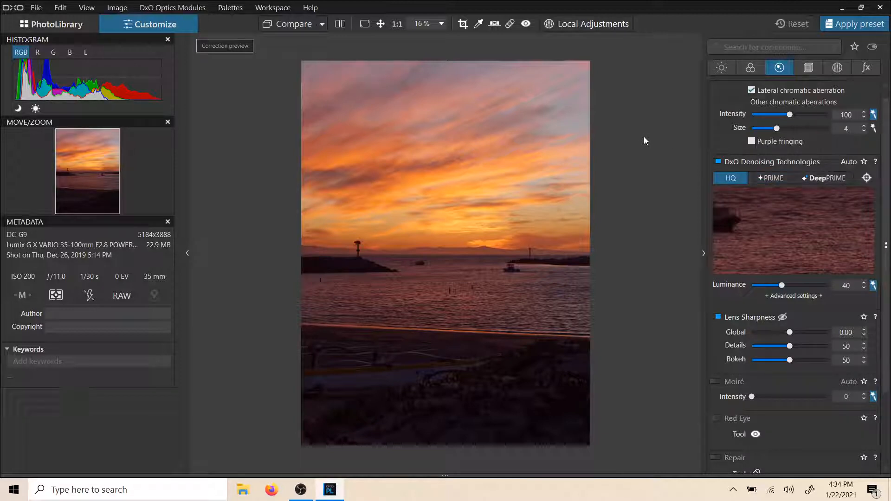
pyautogui.moveTo(826, 243)
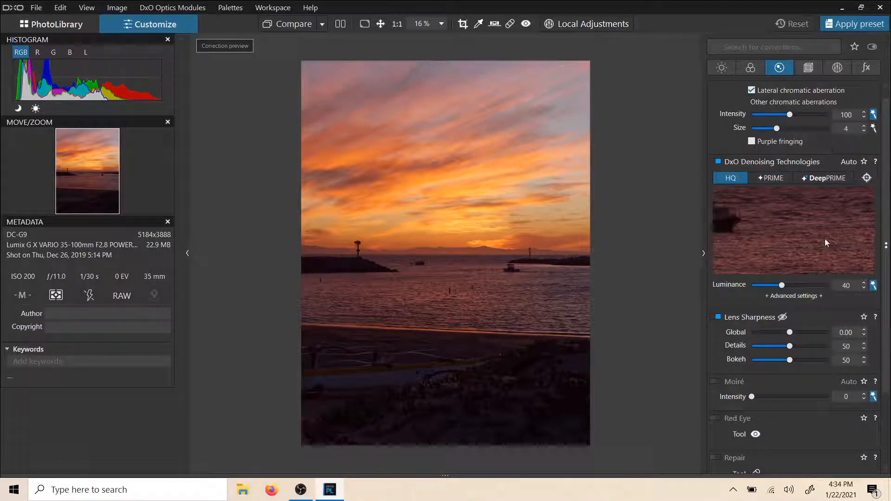
pyautogui.scroll(-3)
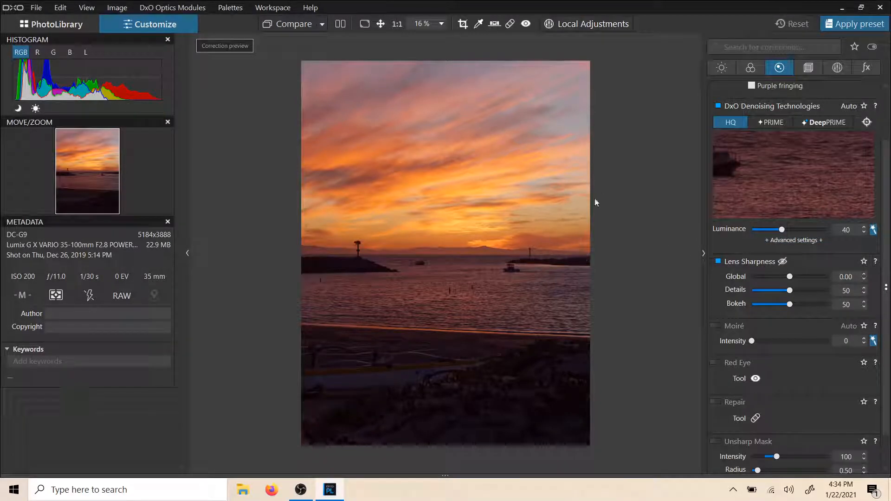
pyautogui.moveTo(319, 185)
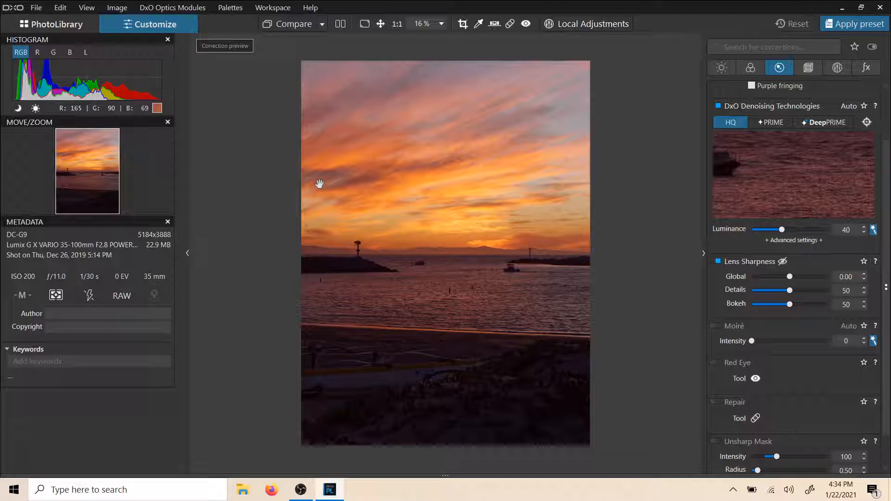
pyautogui.moveTo(507, 212)
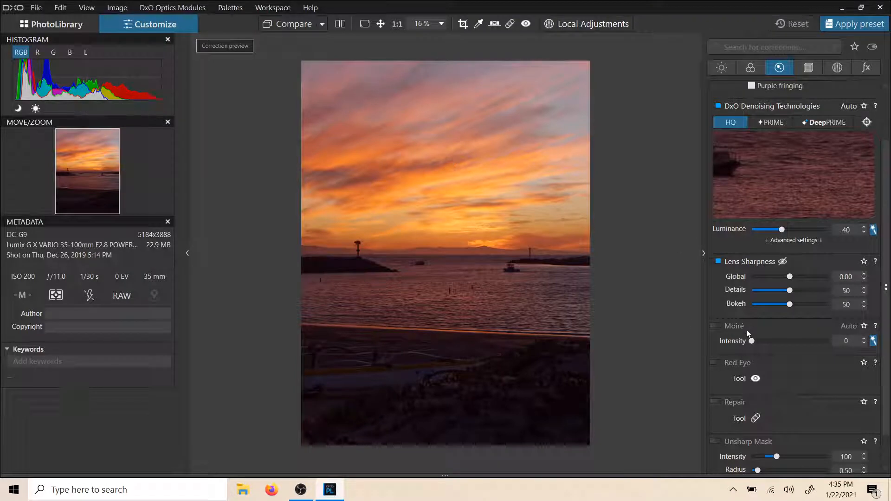
pyautogui.moveTo(790, 278)
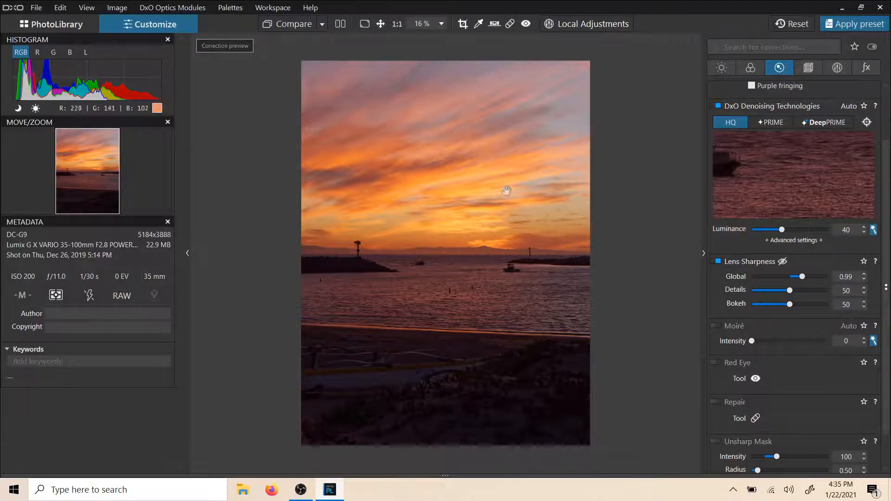
pyautogui.moveTo(441, 121)
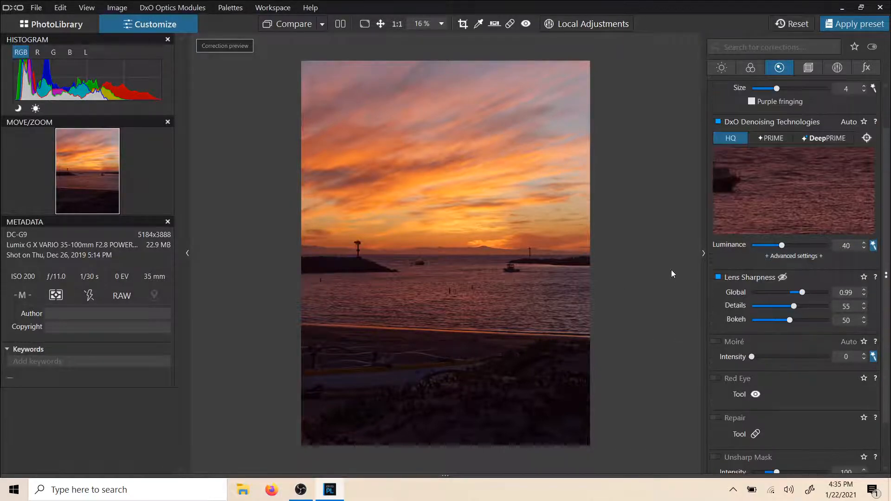
pyautogui.moveTo(390, 169)
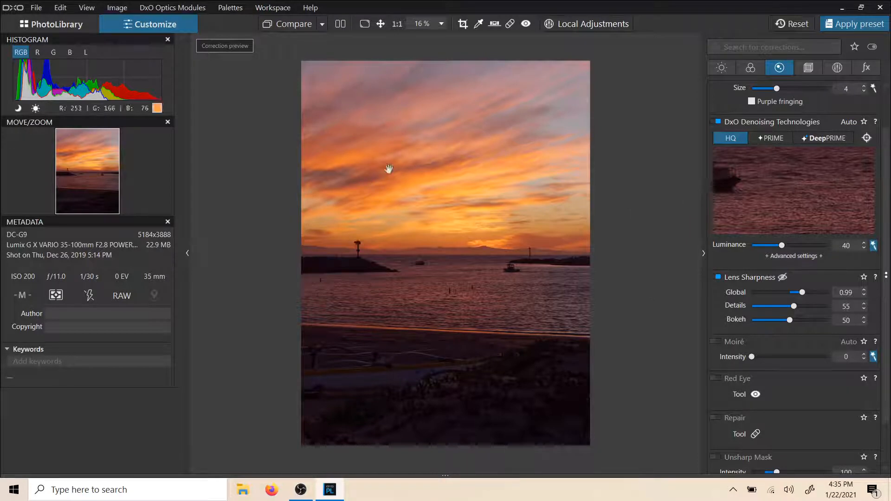
pyautogui.moveTo(455, 187)
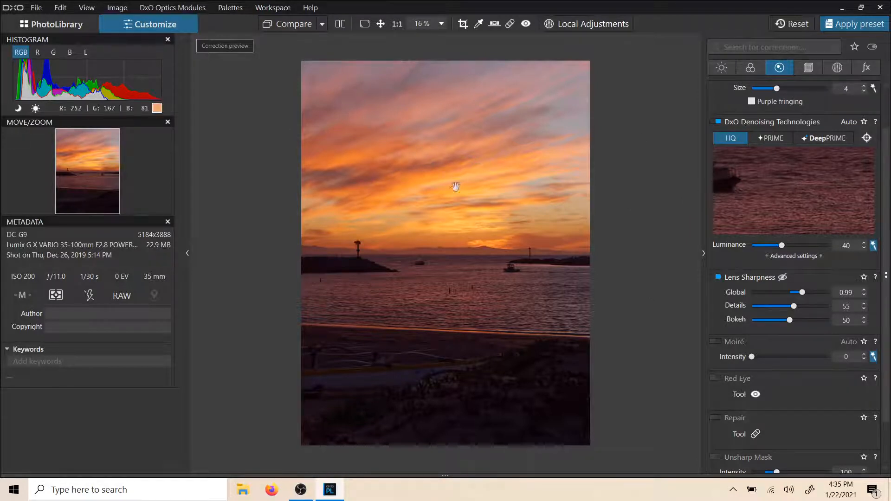
pyautogui.moveTo(406, 84)
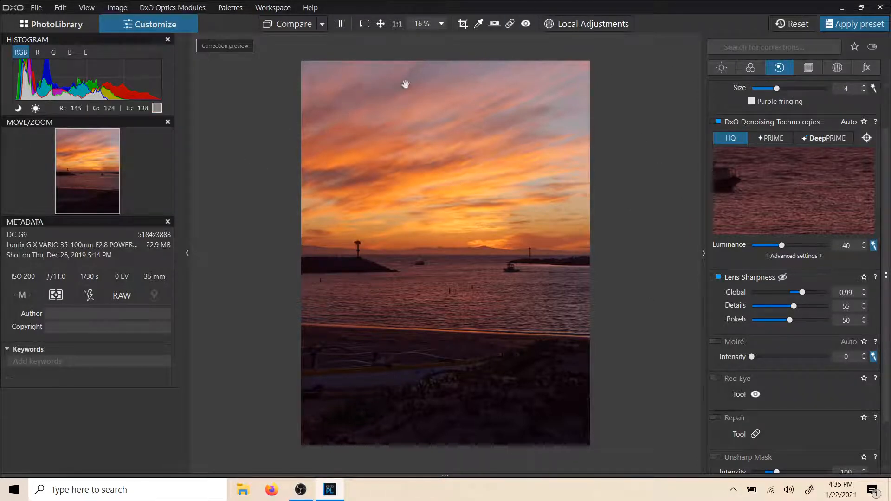
pyautogui.moveTo(422, 168)
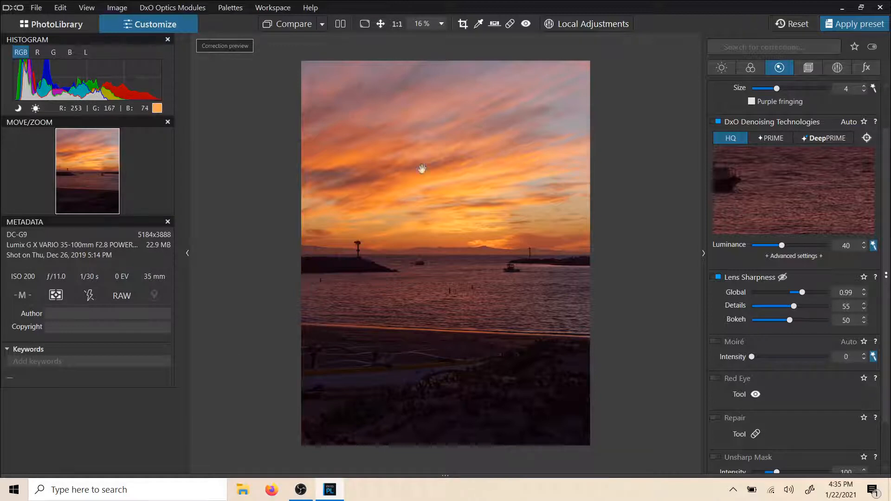
pyautogui.moveTo(431, 276)
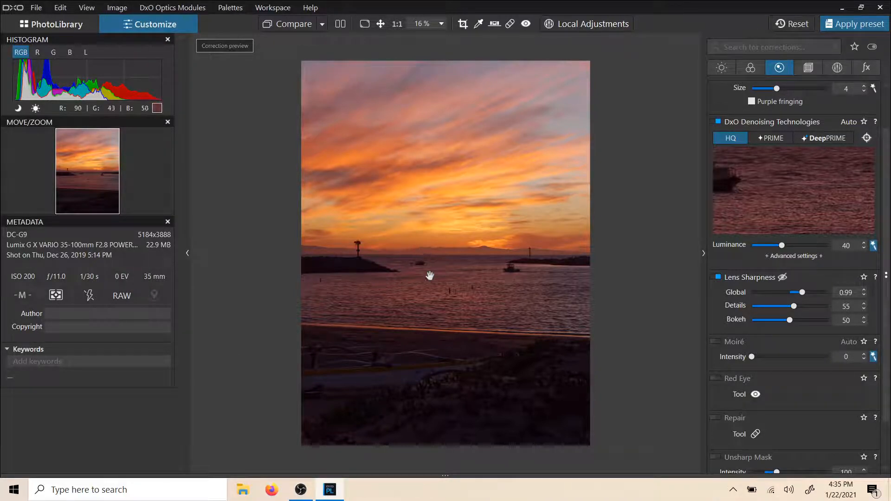
pyautogui.moveTo(441, 307)
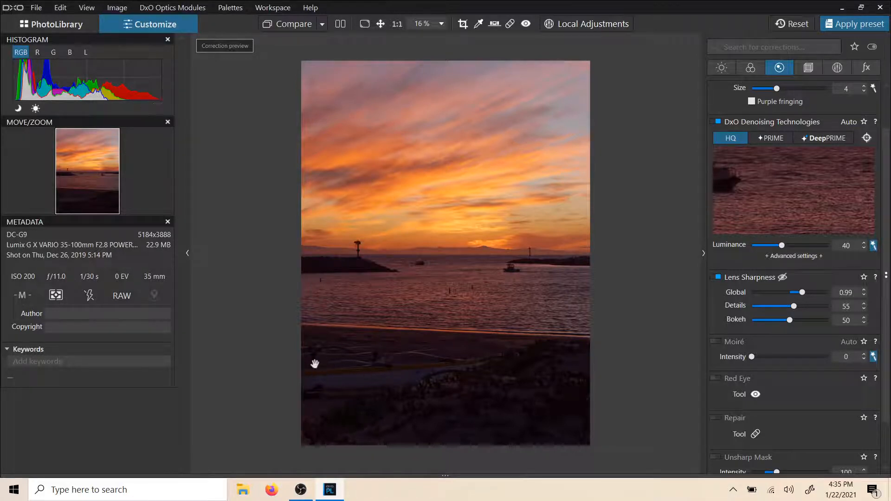
pyautogui.moveTo(314, 264)
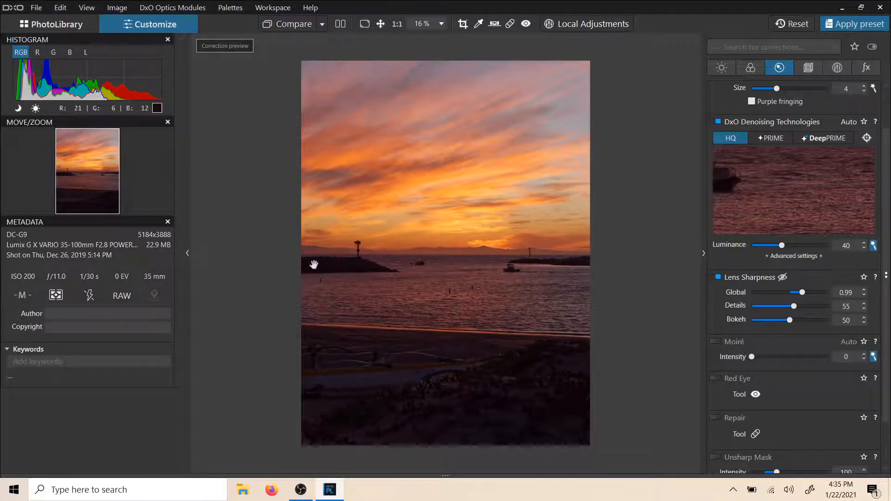
pyautogui.moveTo(344, 302)
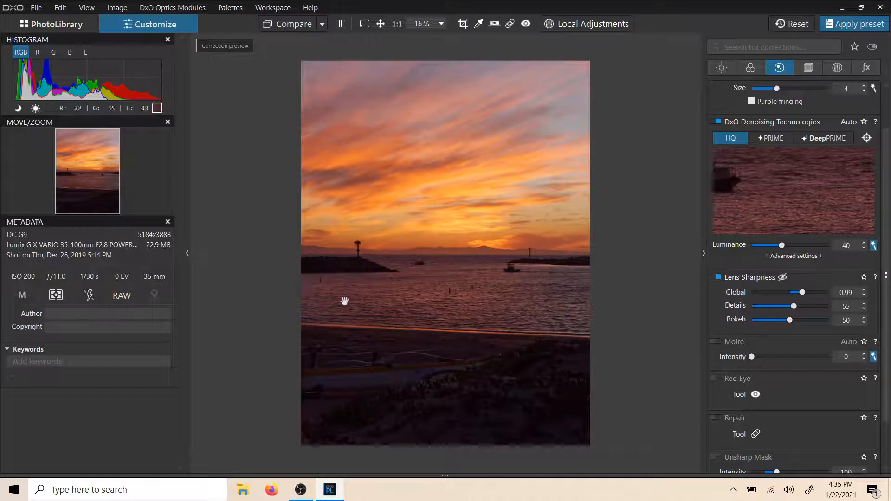
pyautogui.moveTo(483, 158)
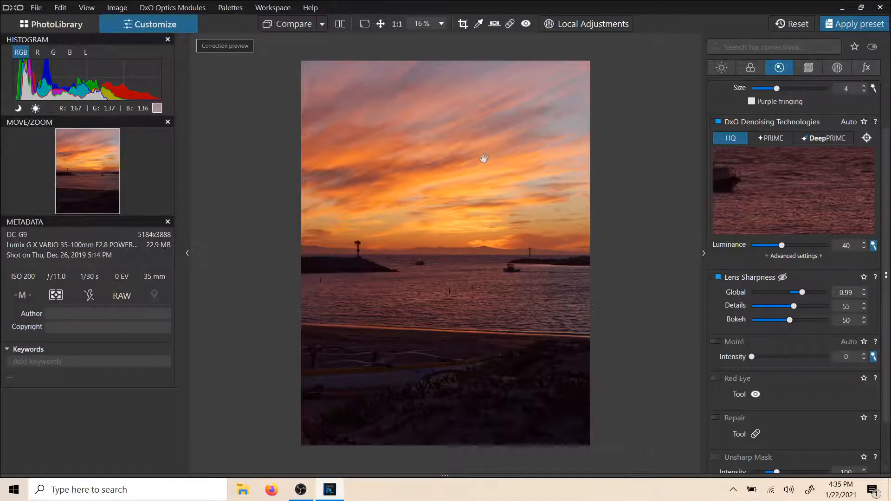
pyautogui.moveTo(627, 256)
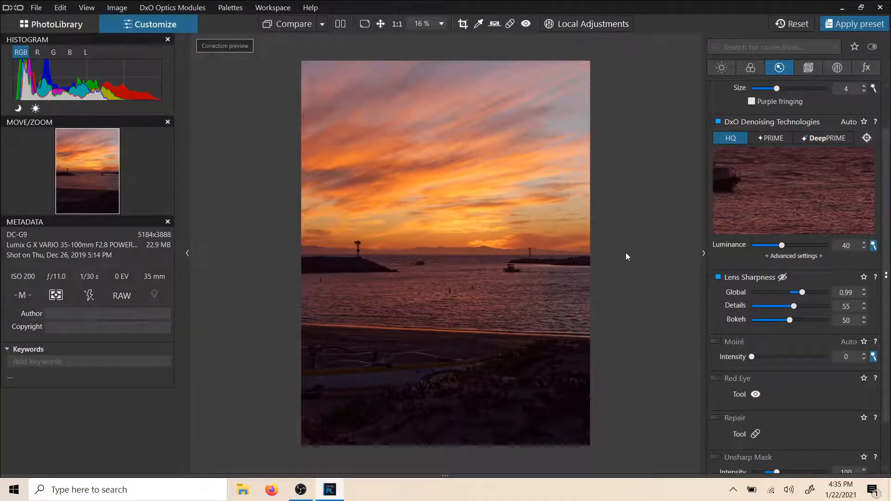
pyautogui.scroll(-3)
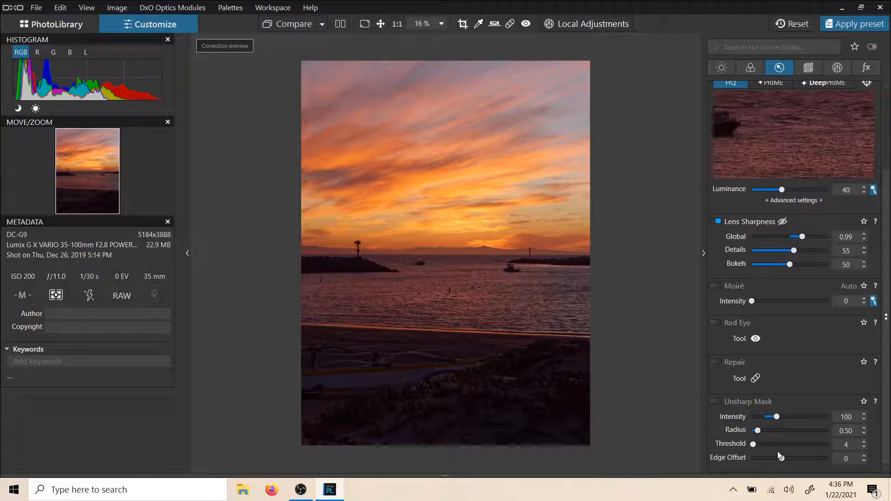
pyautogui.moveTo(764, 385)
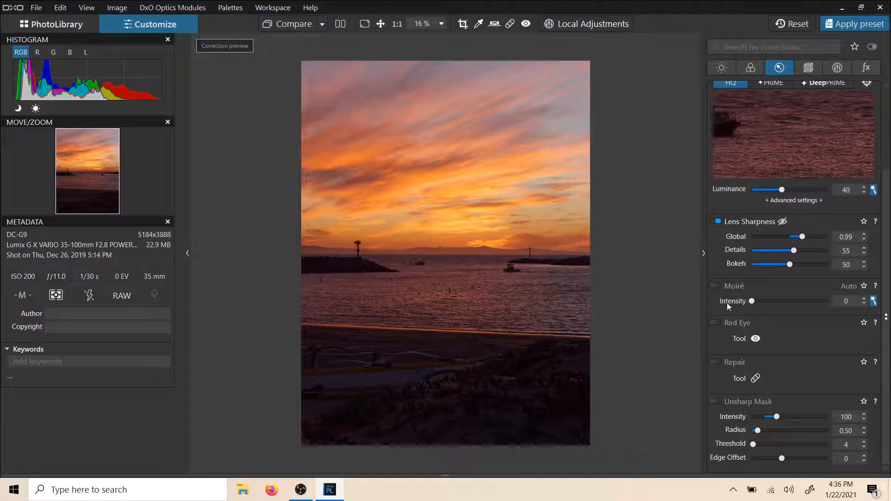
pyautogui.moveTo(798, 396)
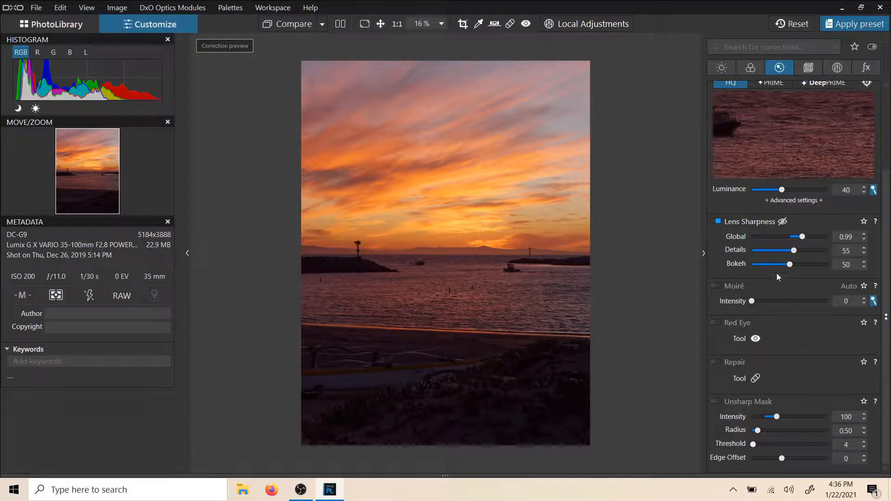
pyautogui.moveTo(496, 137)
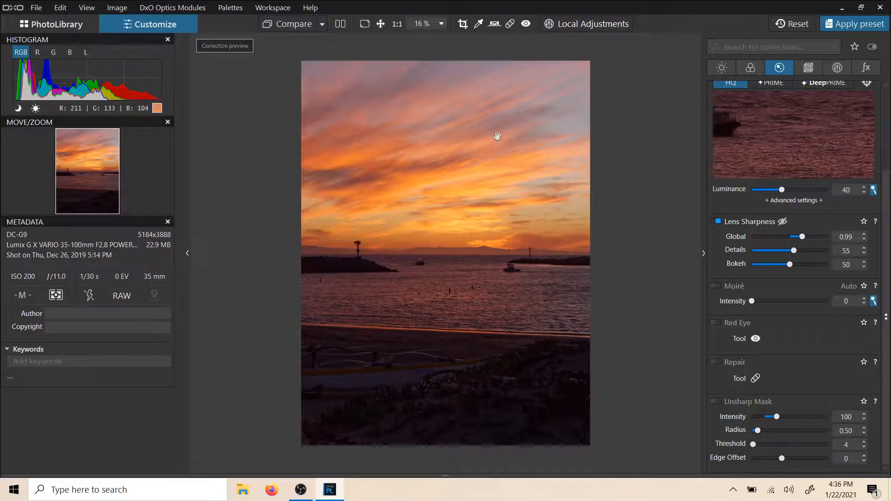
pyautogui.moveTo(410, 316)
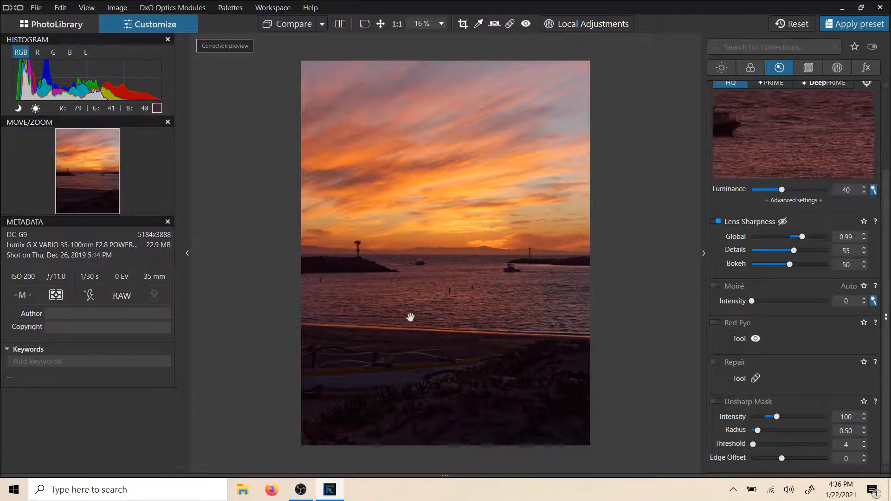
pyautogui.moveTo(502, 329)
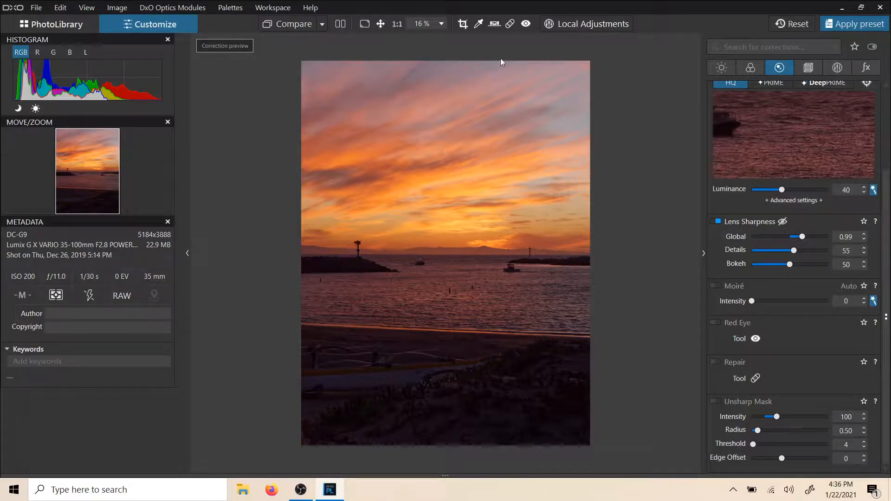
pyautogui.moveTo(532, 73)
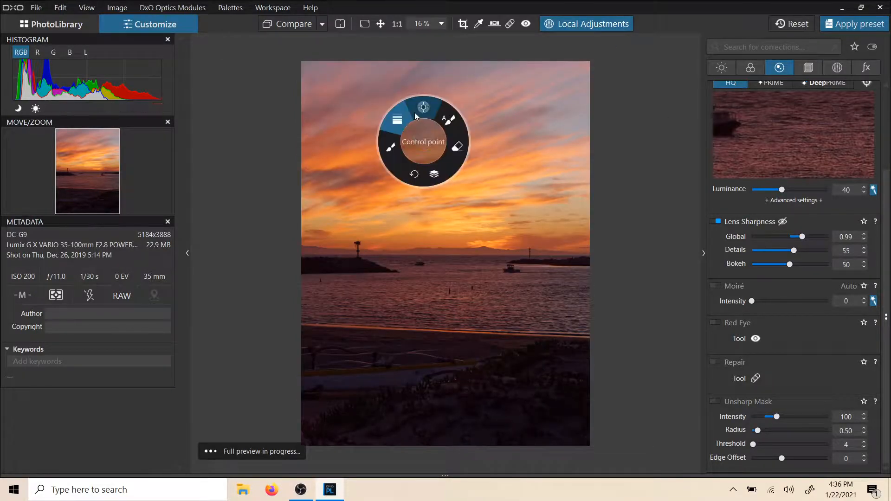
# - Place a control point in the upper sunset sky with local sharpness raised to 24
pyautogui.click(424, 107)
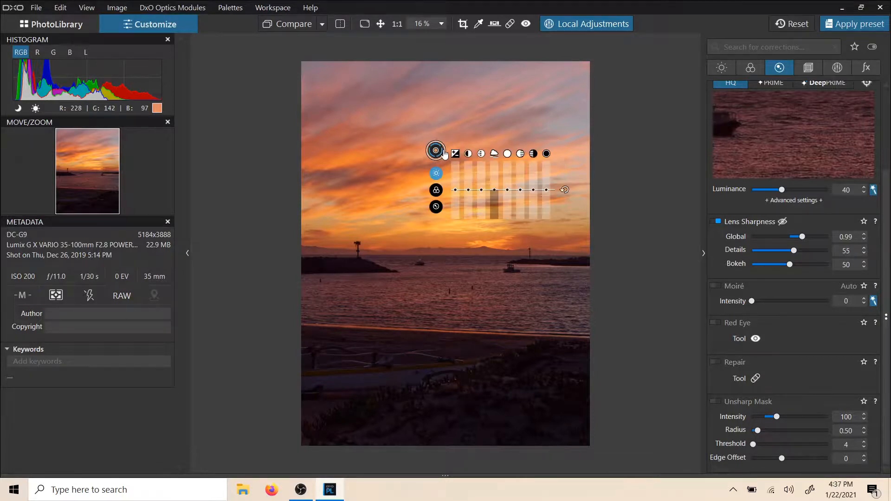
pyautogui.click(436, 150)
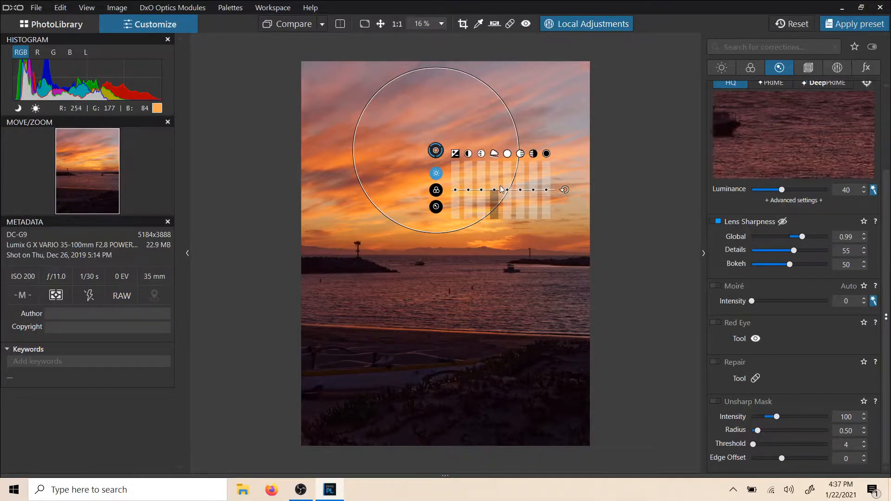
pyautogui.moveTo(482, 186)
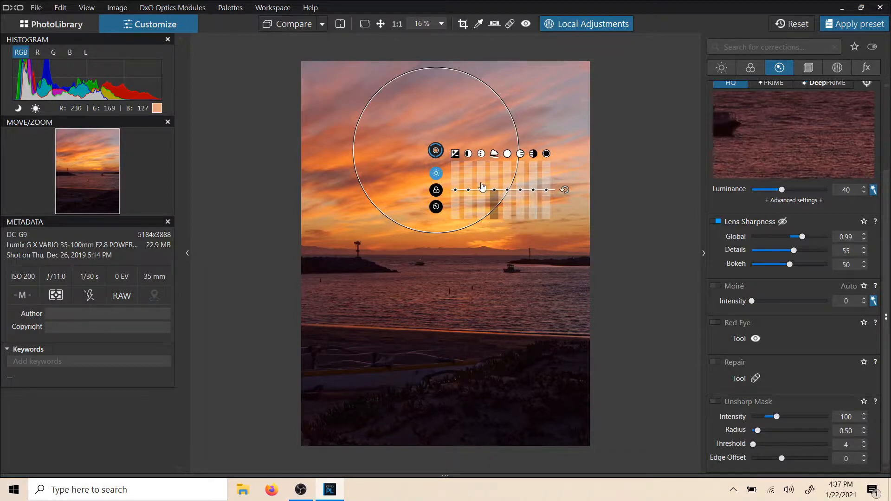
pyautogui.moveTo(436, 206)
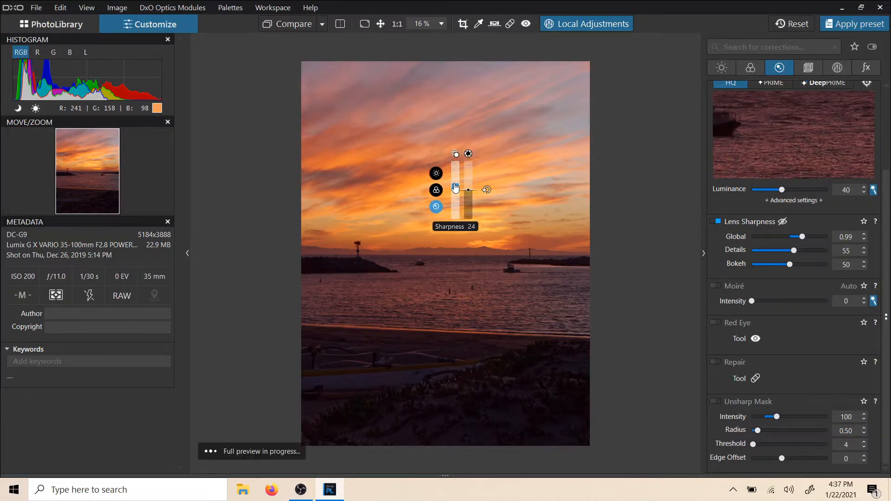
pyautogui.click(436, 150)
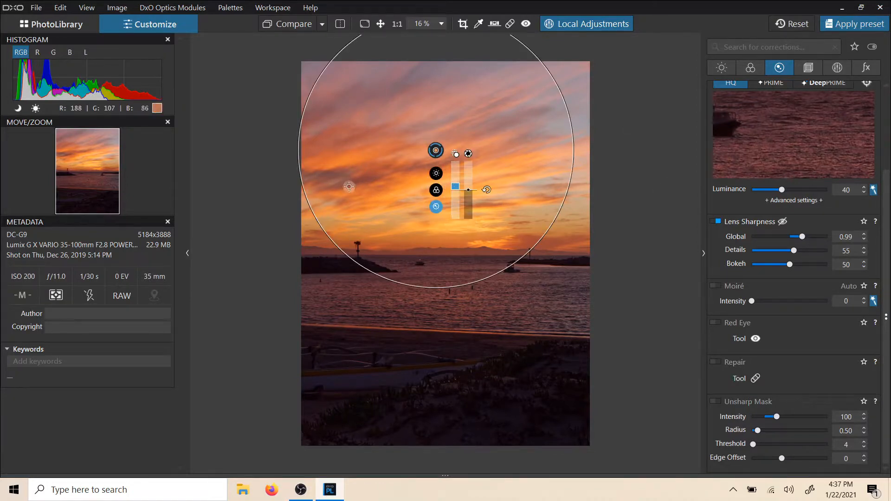